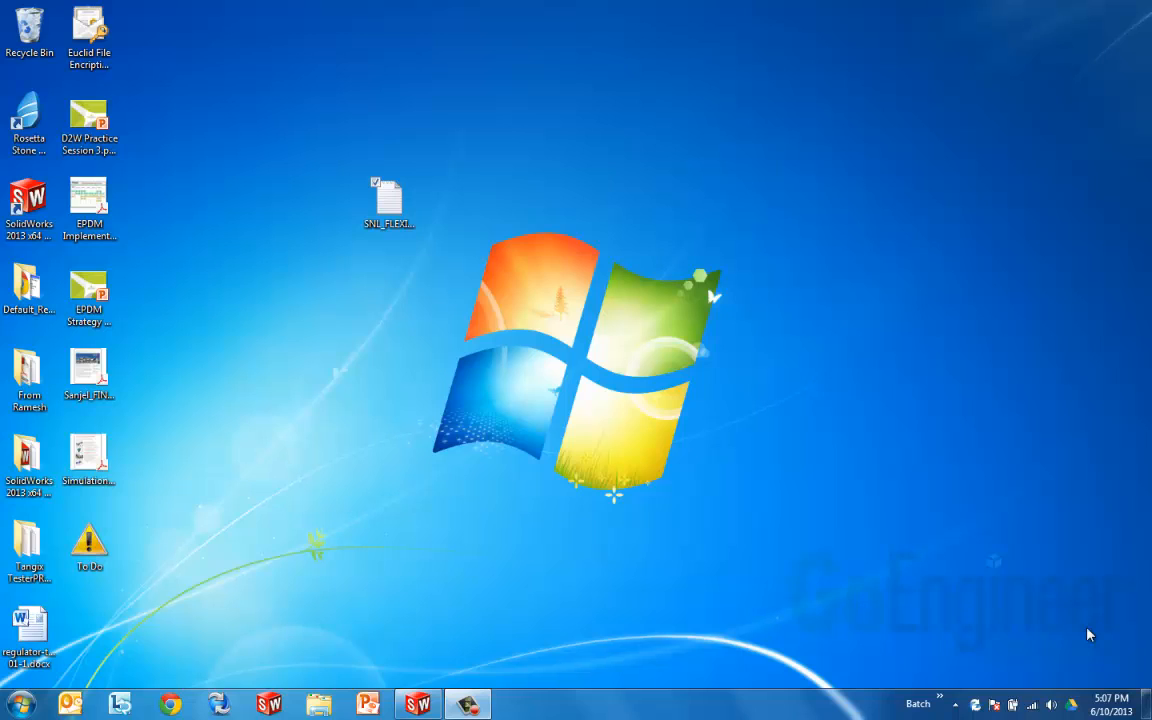
mouse_move(630, 552)
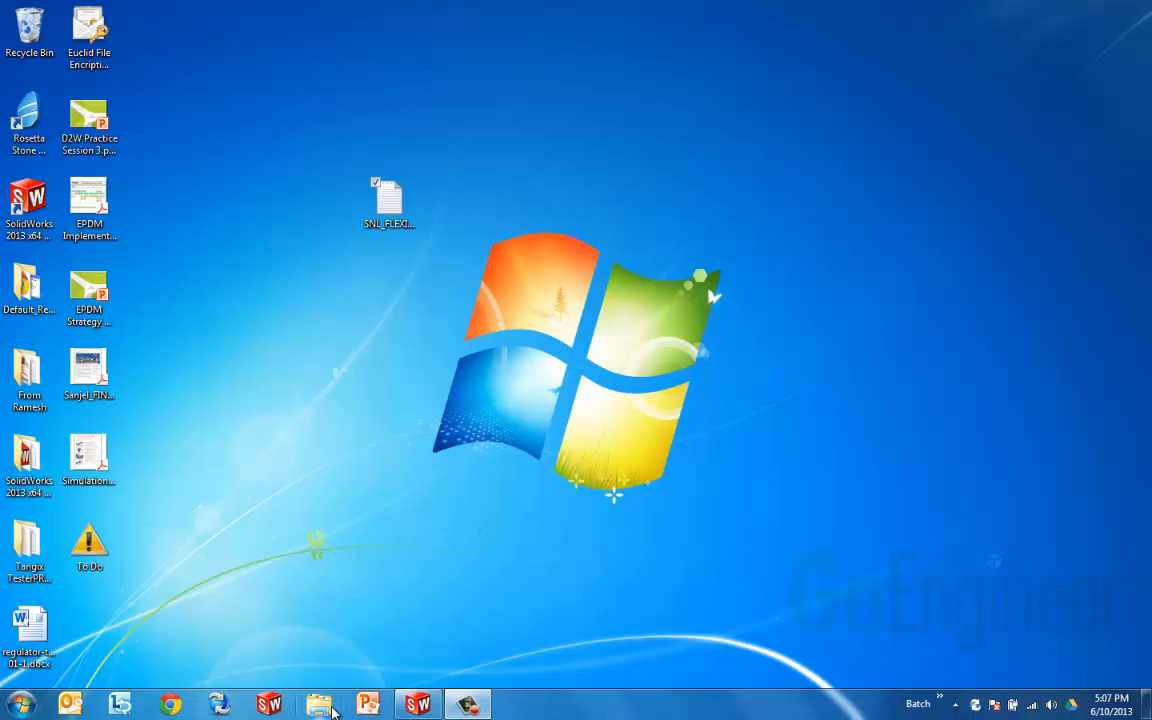
Bring up the All Programs list from the Windows 7 Start menu
click(318, 704)
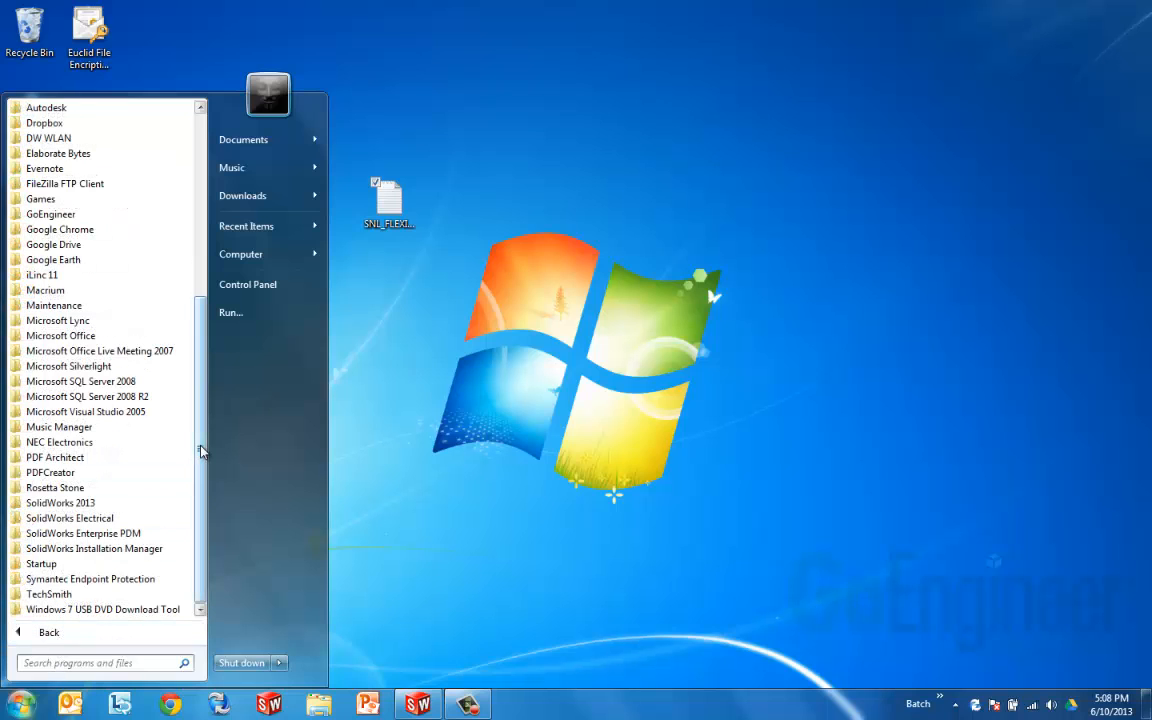
Launch PDM Administration from the SolidWorks Enterprise PDM program folder
click(84, 518)
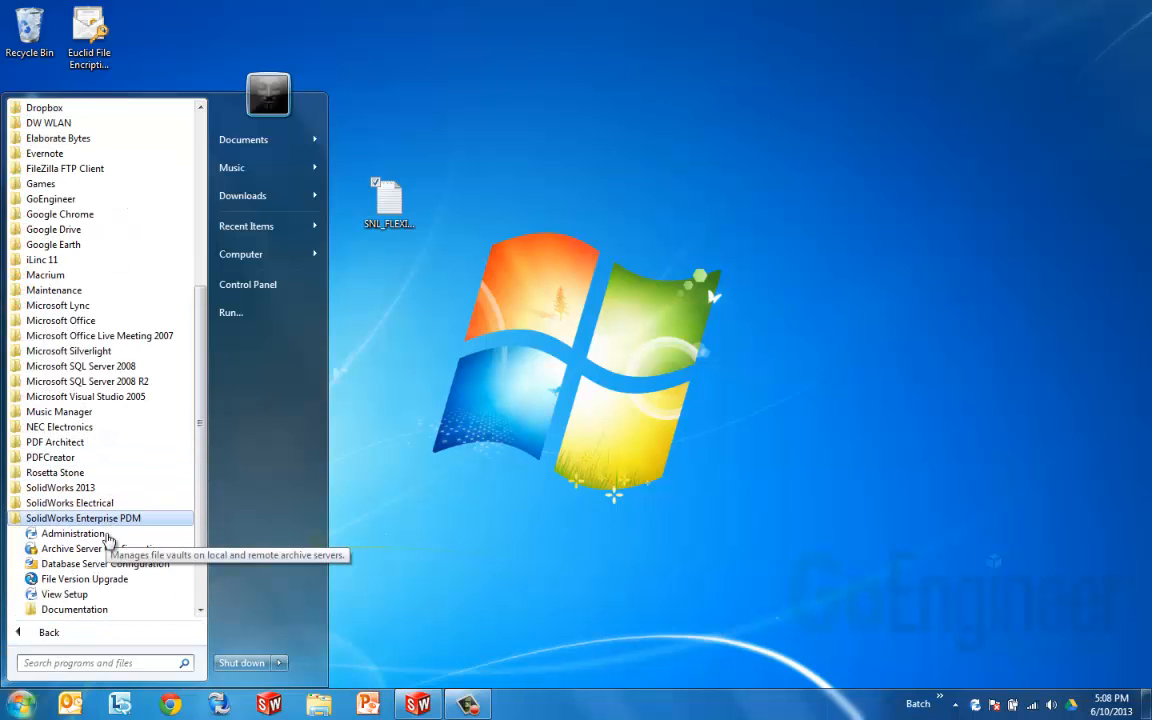
mouse_move(72, 532)
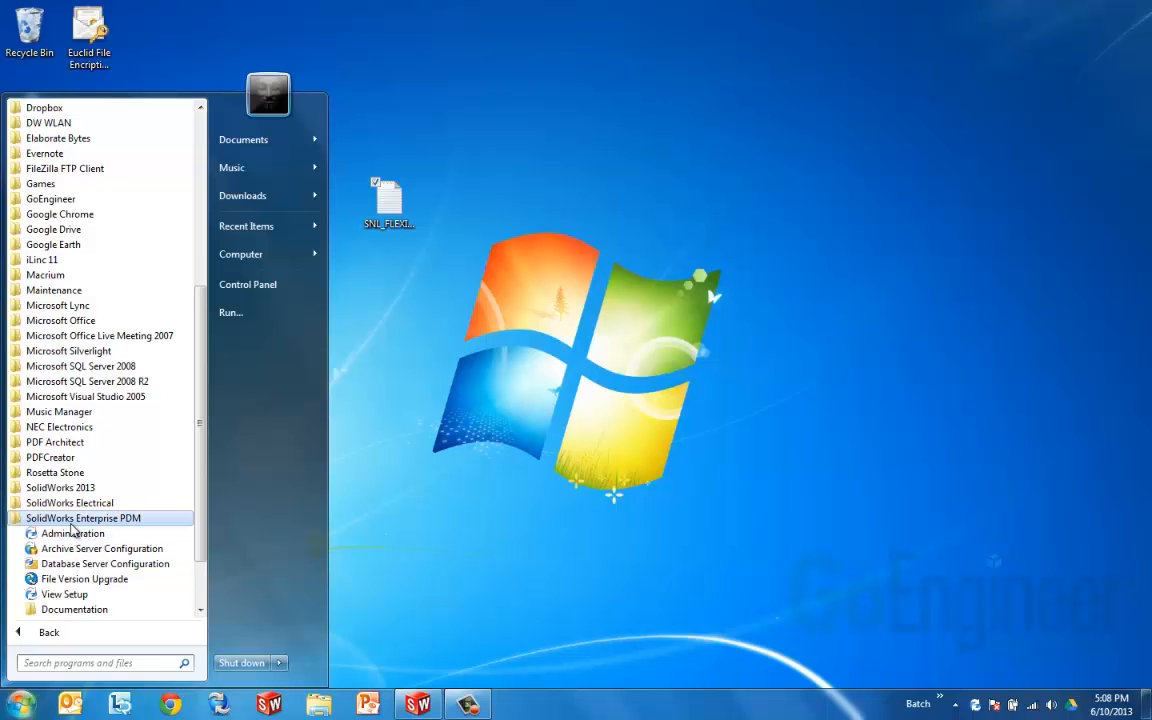
mouse_move(72, 532)
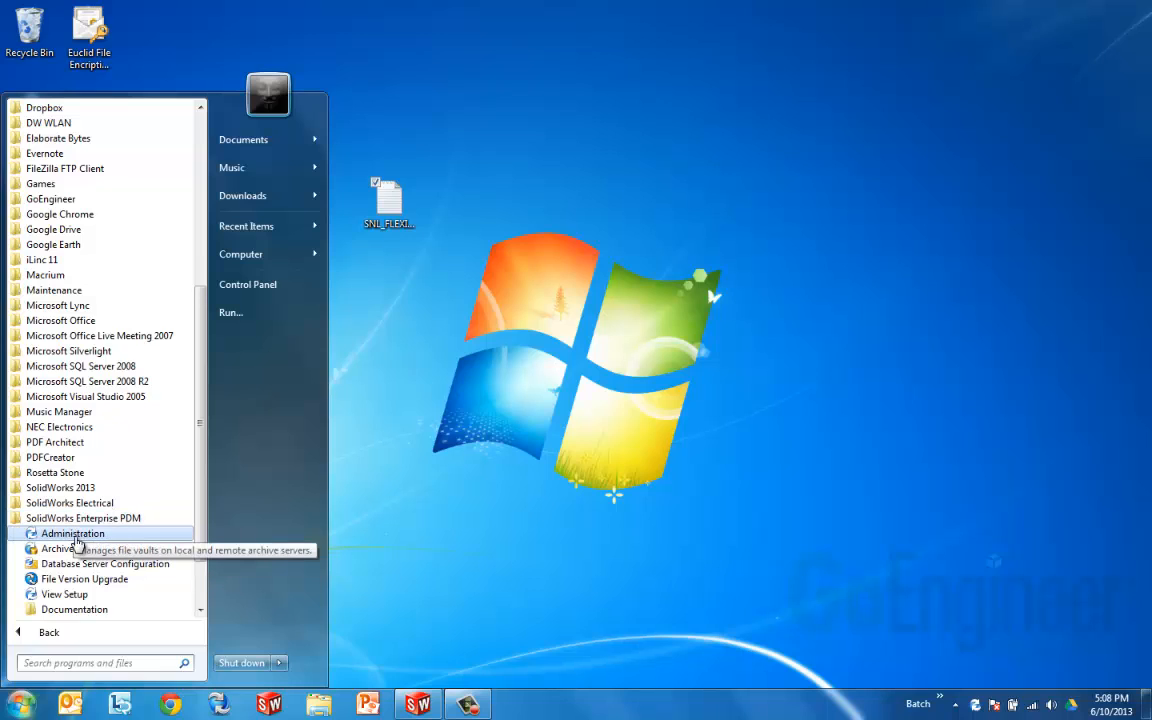
click(72, 532)
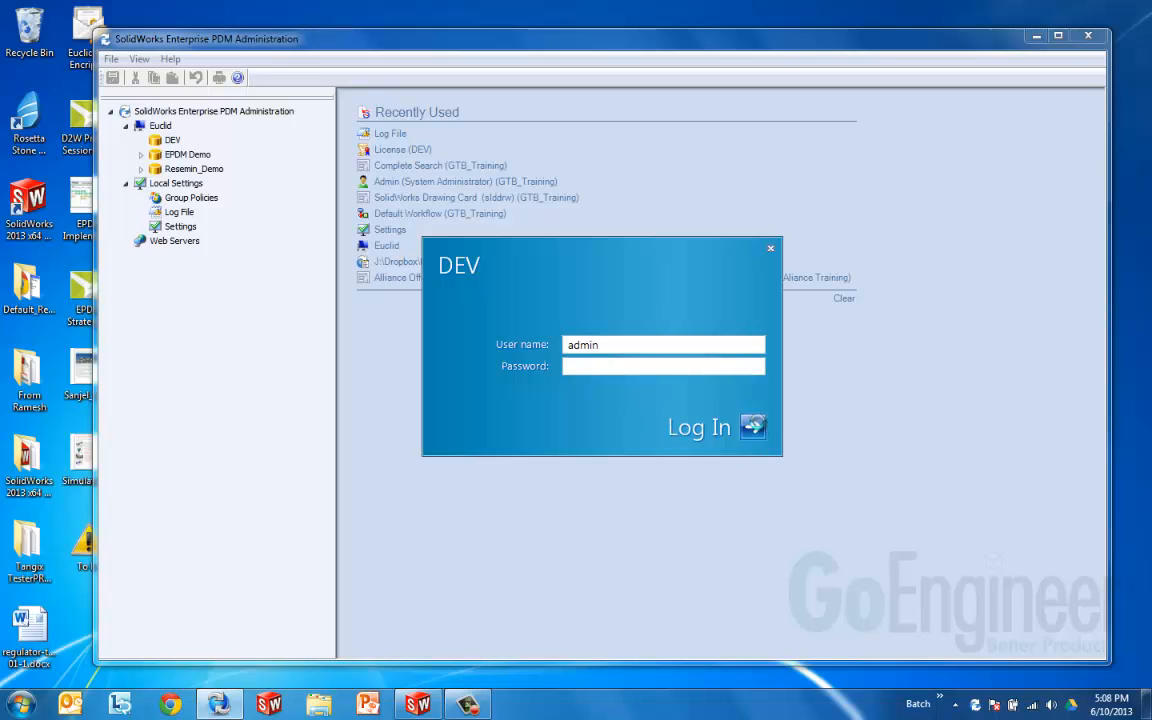
Log in to the DEV vault so its administration categories are listed
click(700, 428)
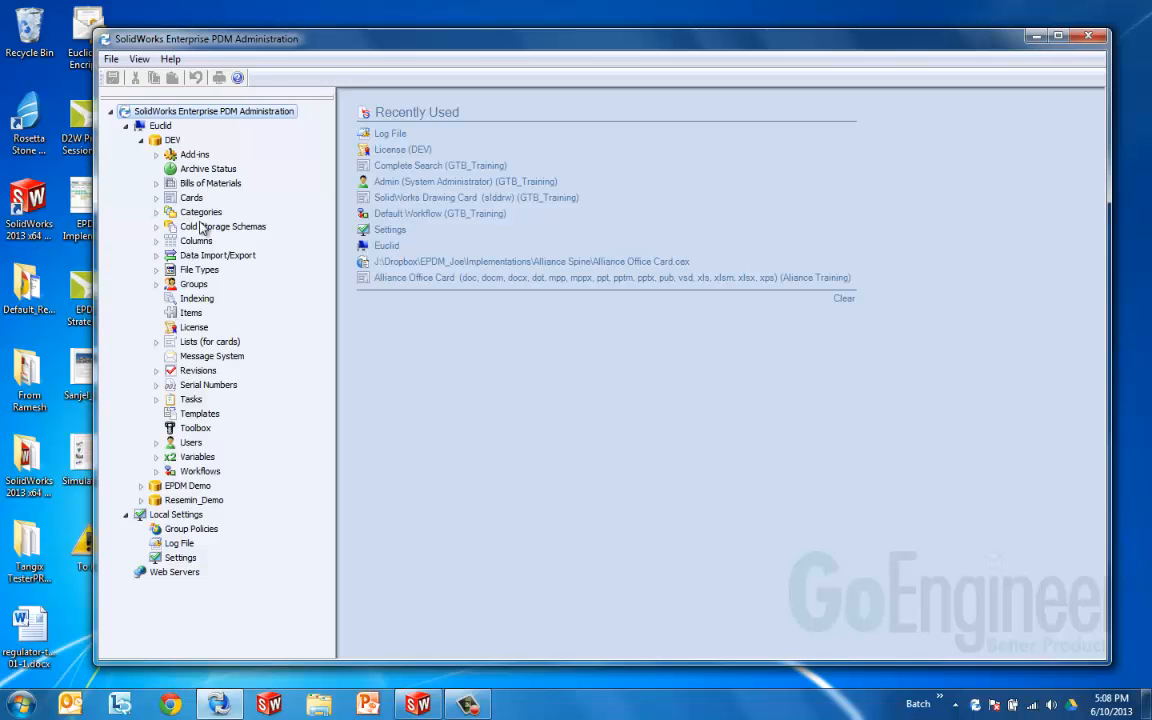
mouse_move(192, 328)
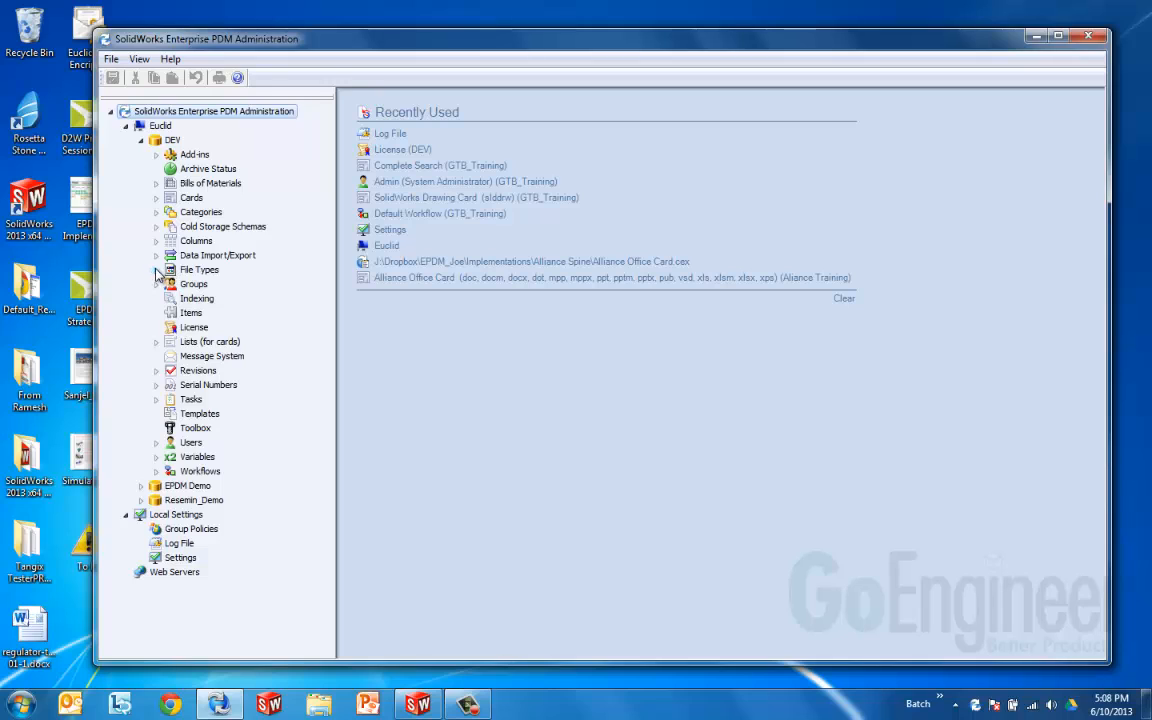
mouse_move(164, 276)
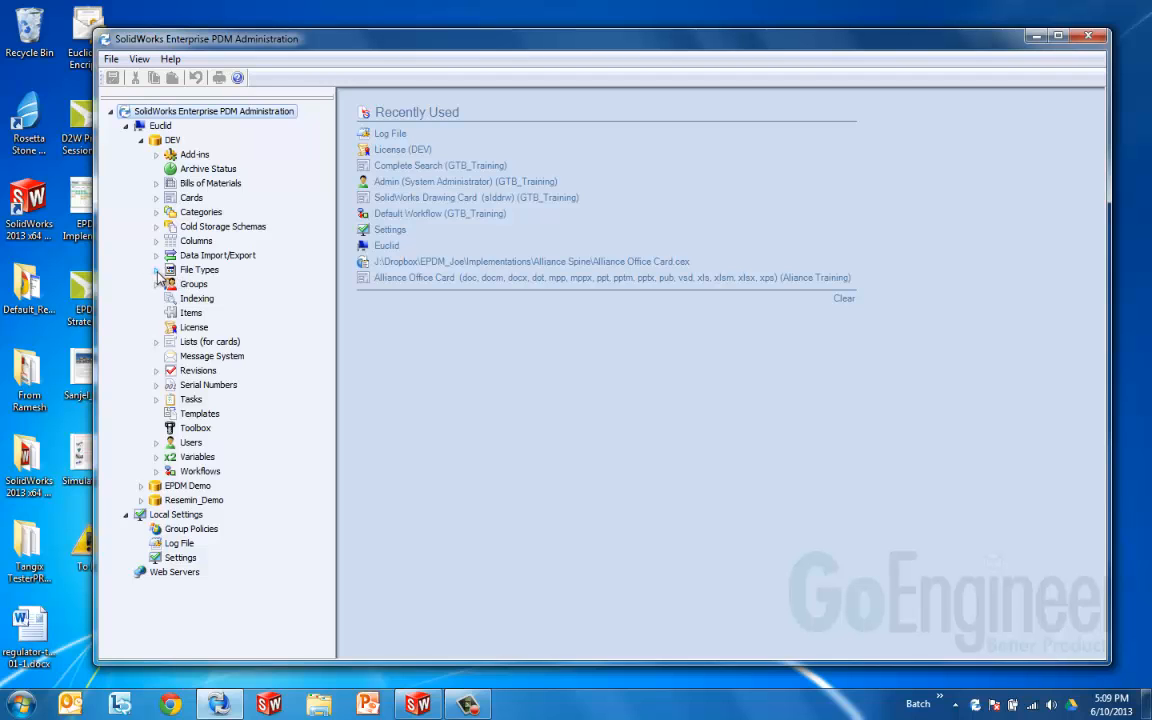
Expand File Types and review the doc type's properties, cancelling without changes
click(156, 270)
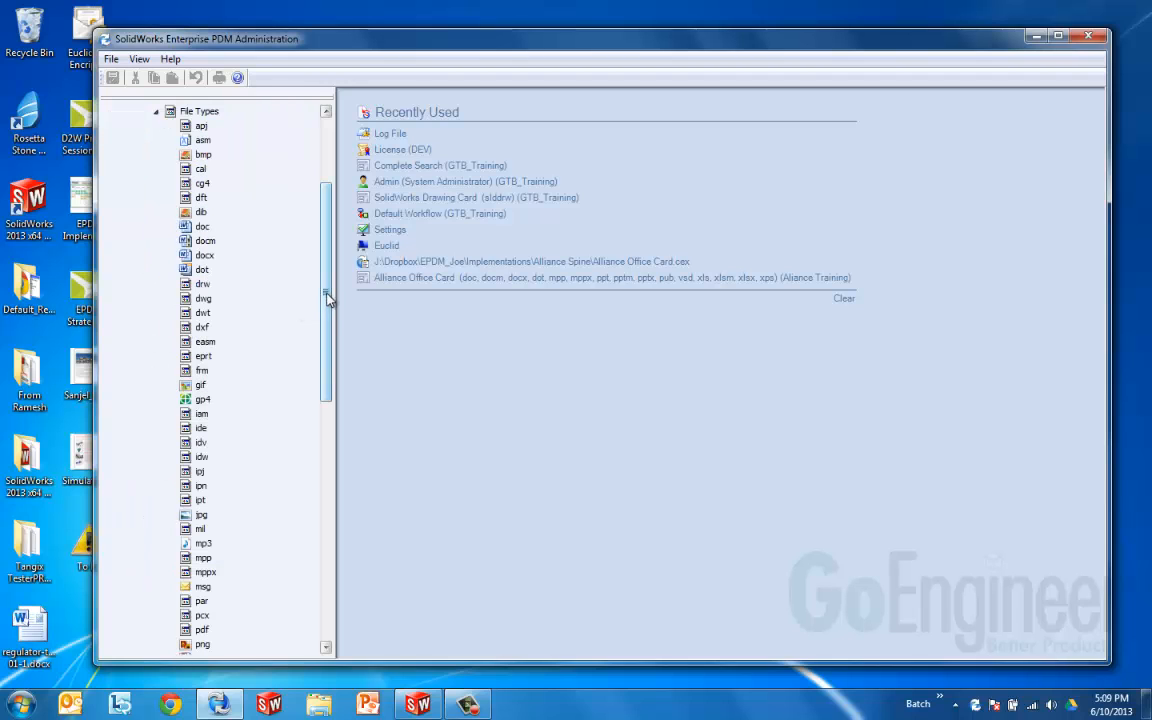
scroll(down, 3)
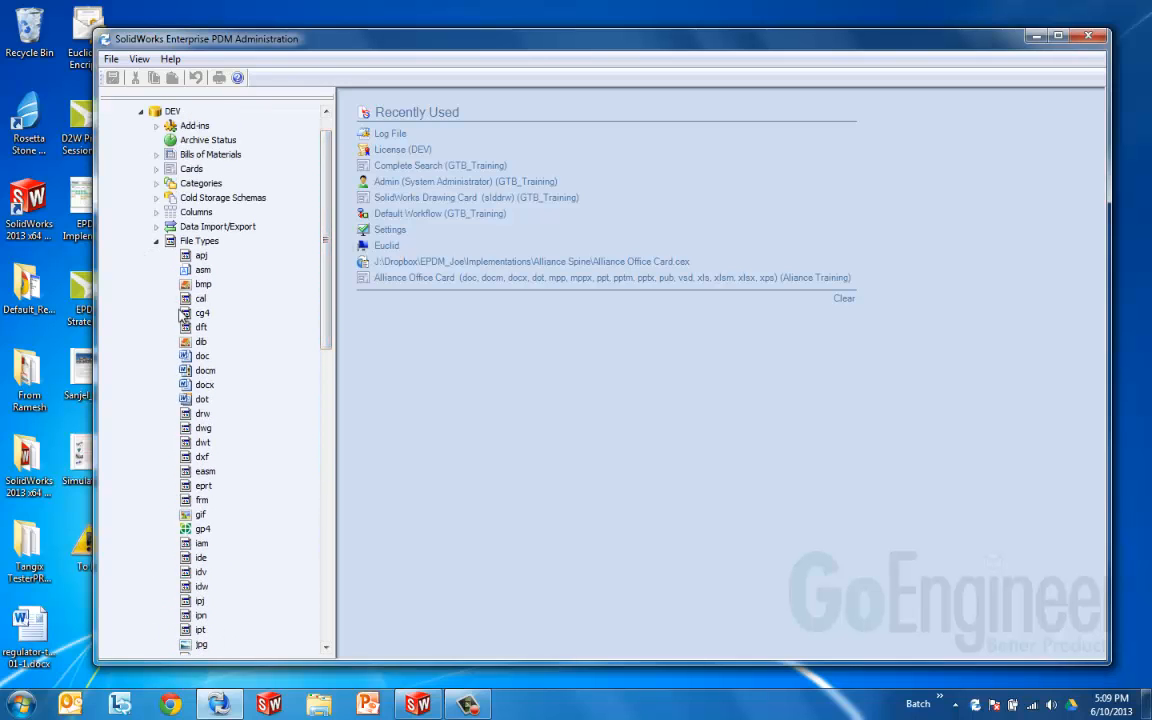
right_click(202, 356)
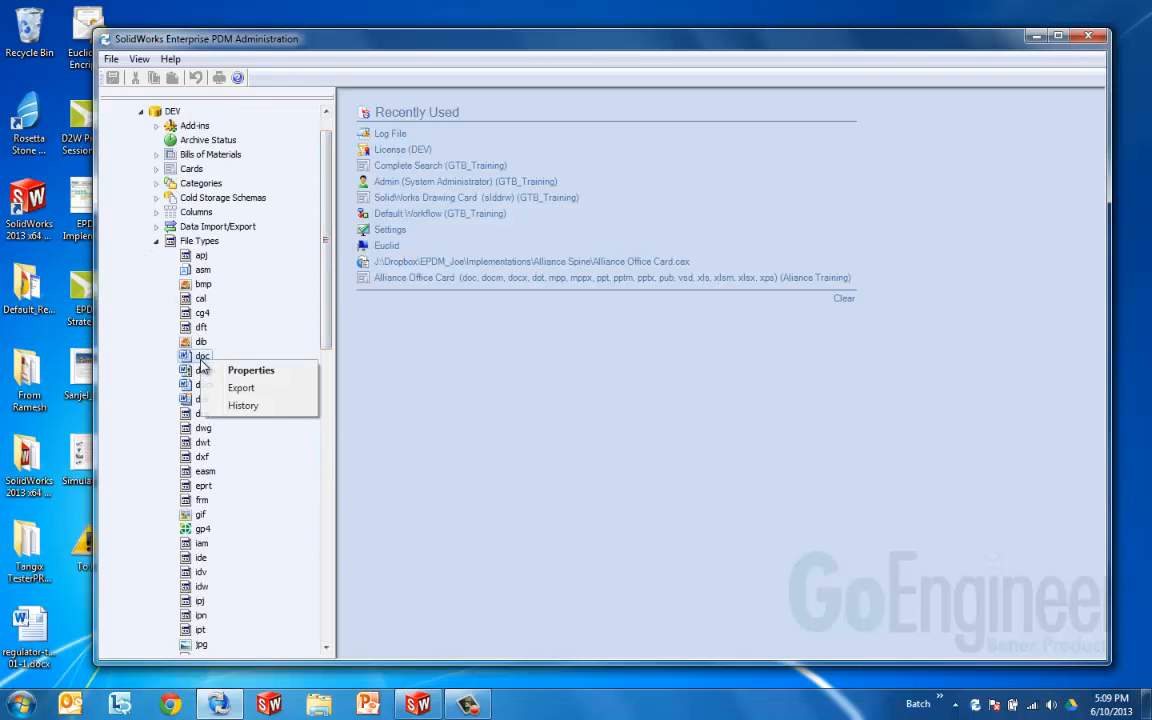
click(252, 370)
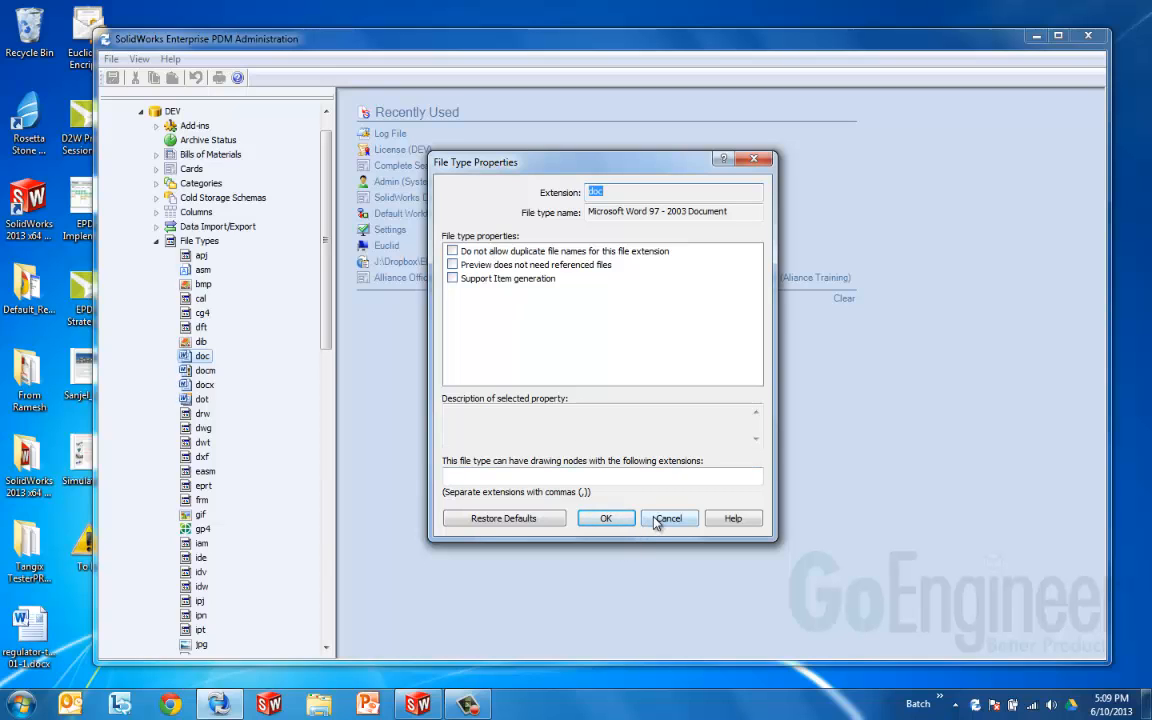
click(668, 518)
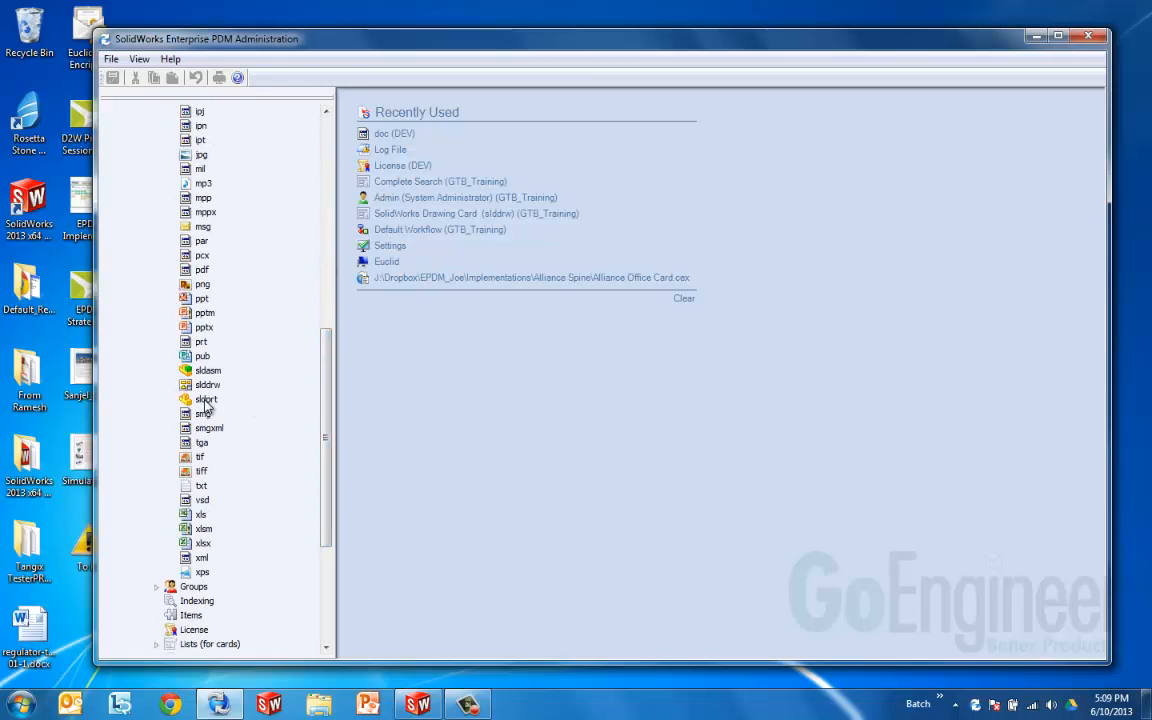
Review the sldprt file type's properties and close them unchanged
double_click(204, 400)
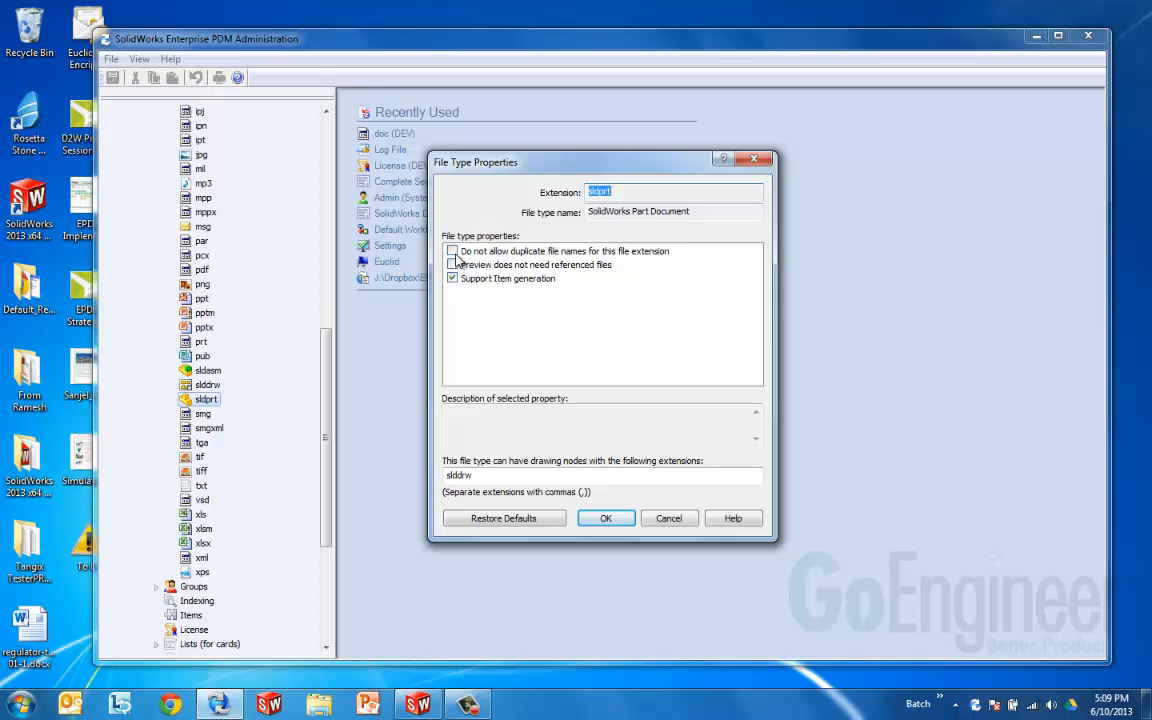
click(452, 252)
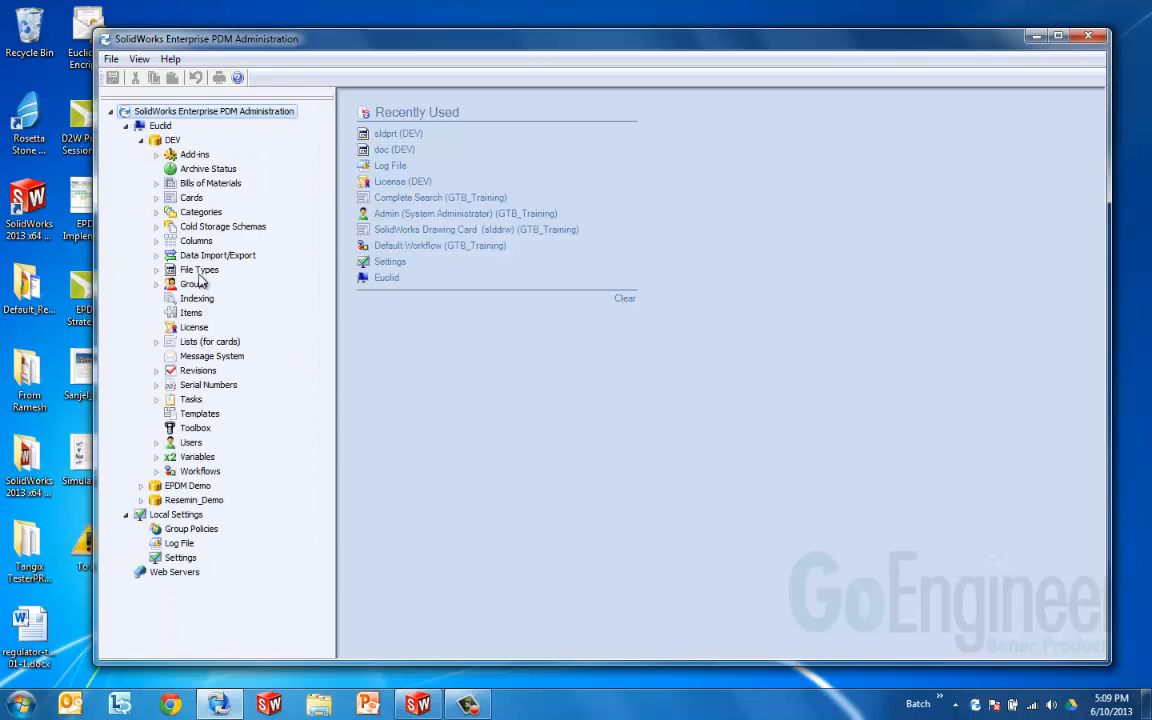
Bring up the vault-wide Duplicate File Name Check dialog from File Types
right_click(198, 268)
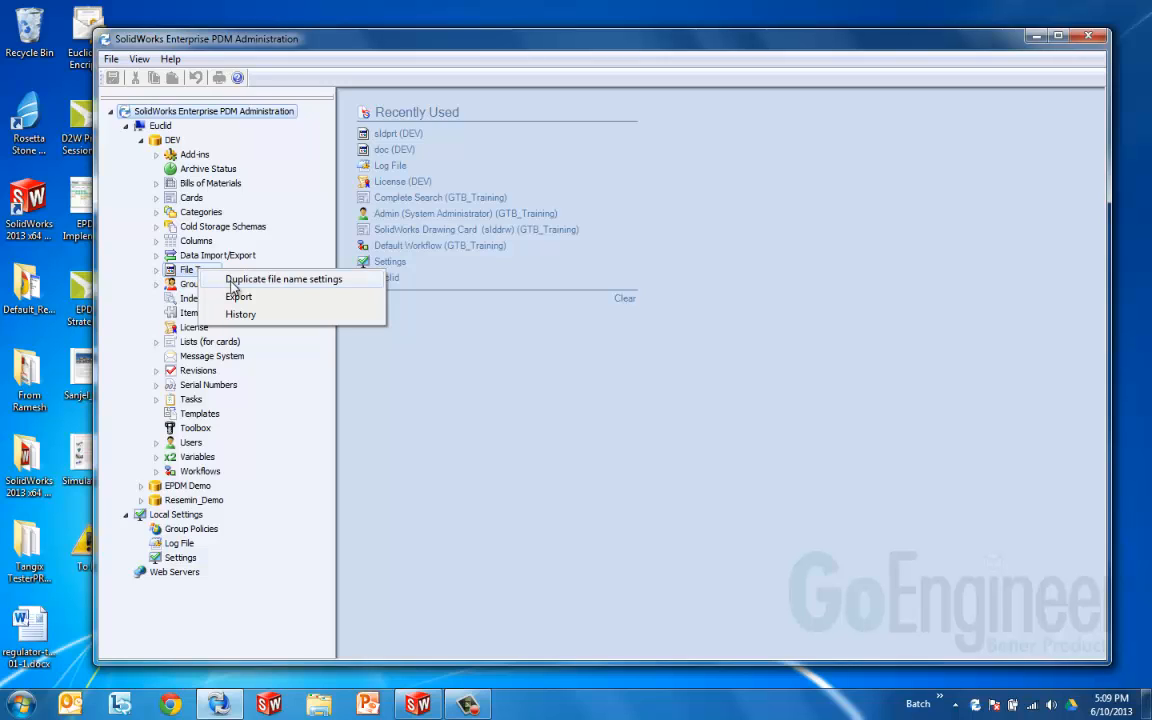
click(284, 280)
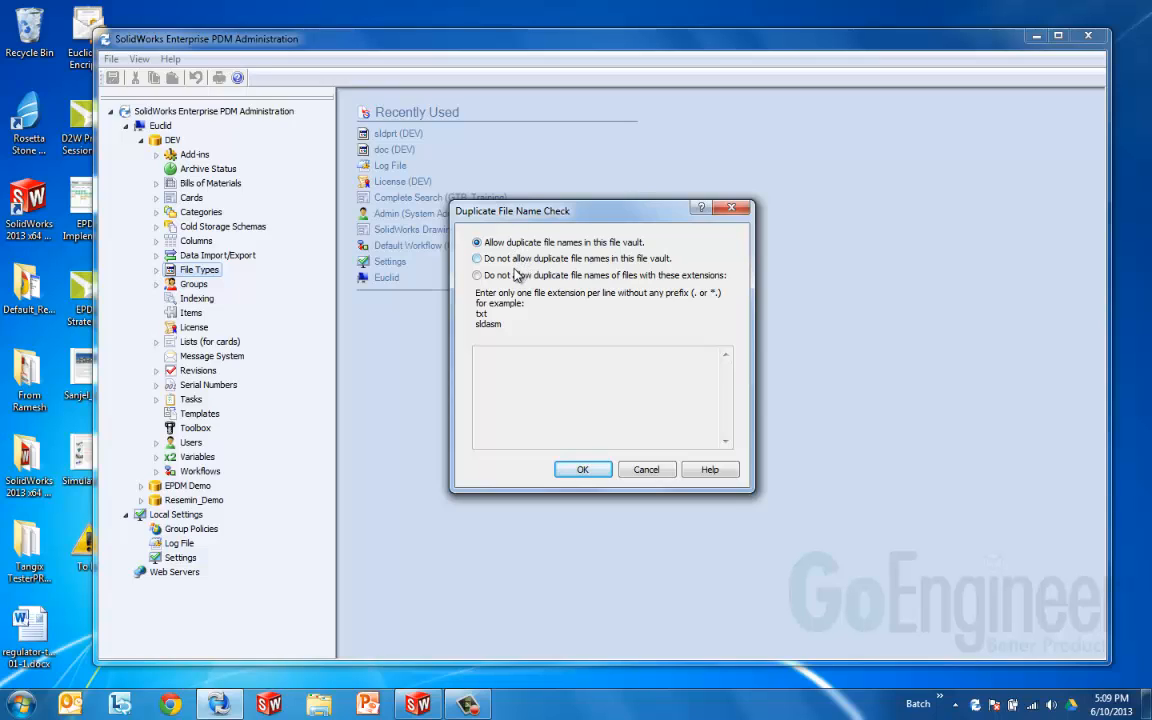
Choose to disallow duplicates for listed extensions and enter dwg
click(476, 242)
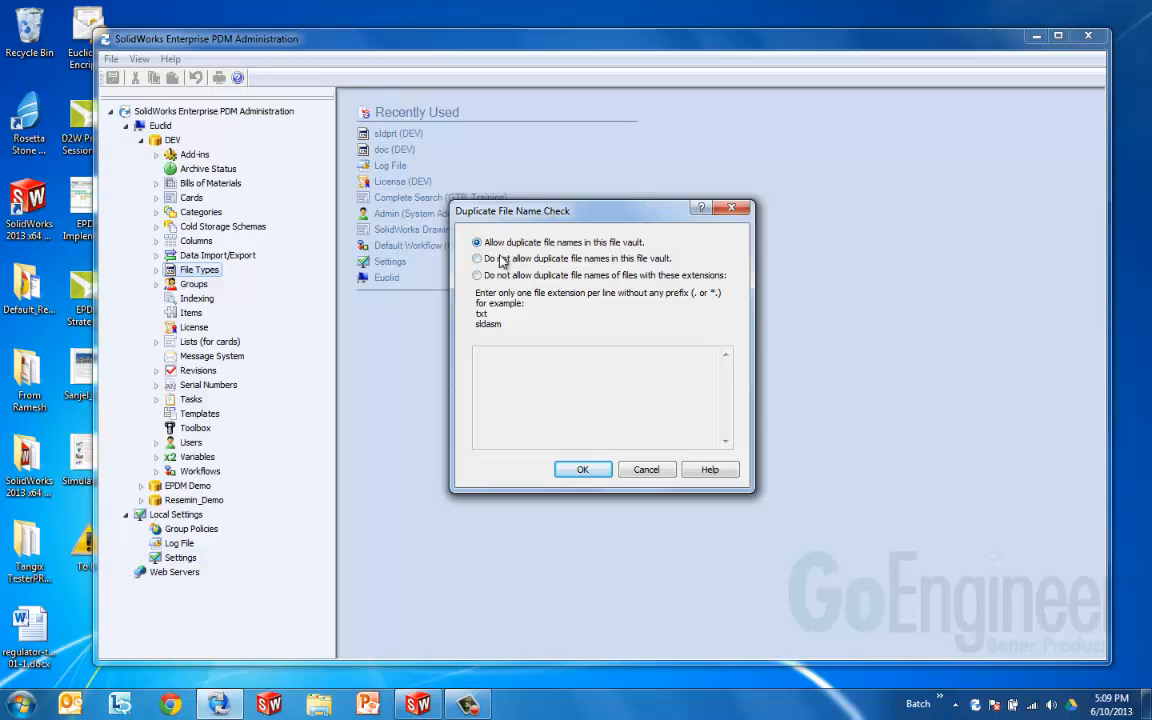
click(476, 276)
text(slddrw)
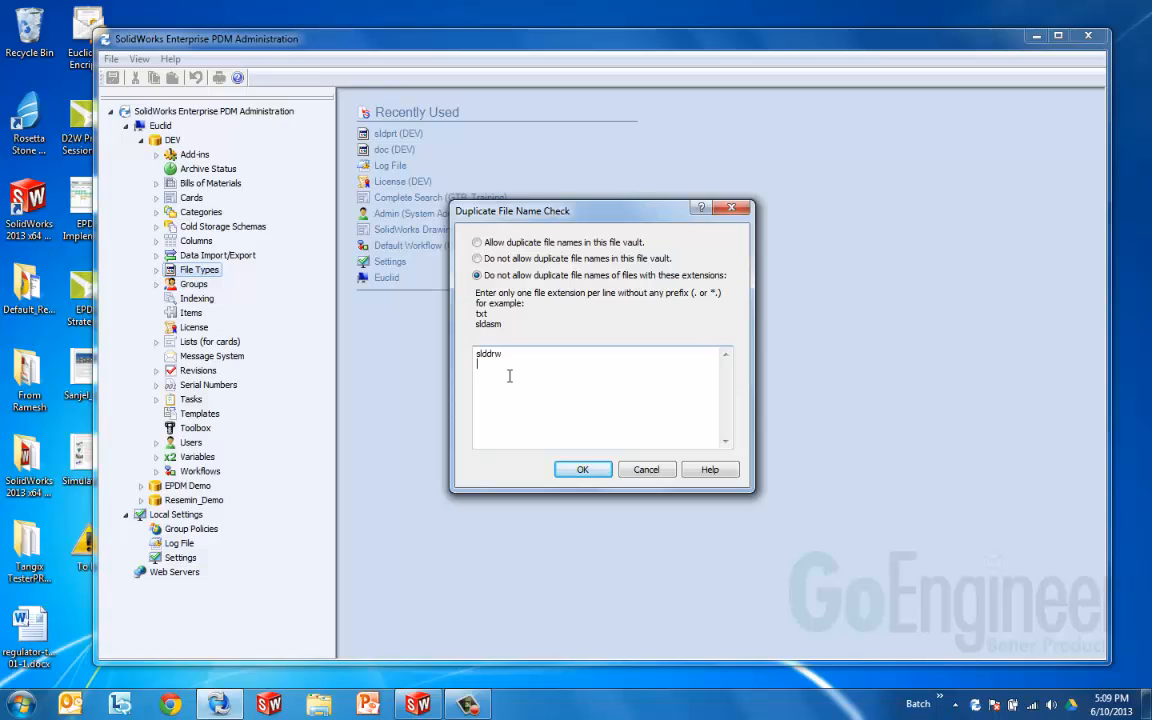
text(dwg)
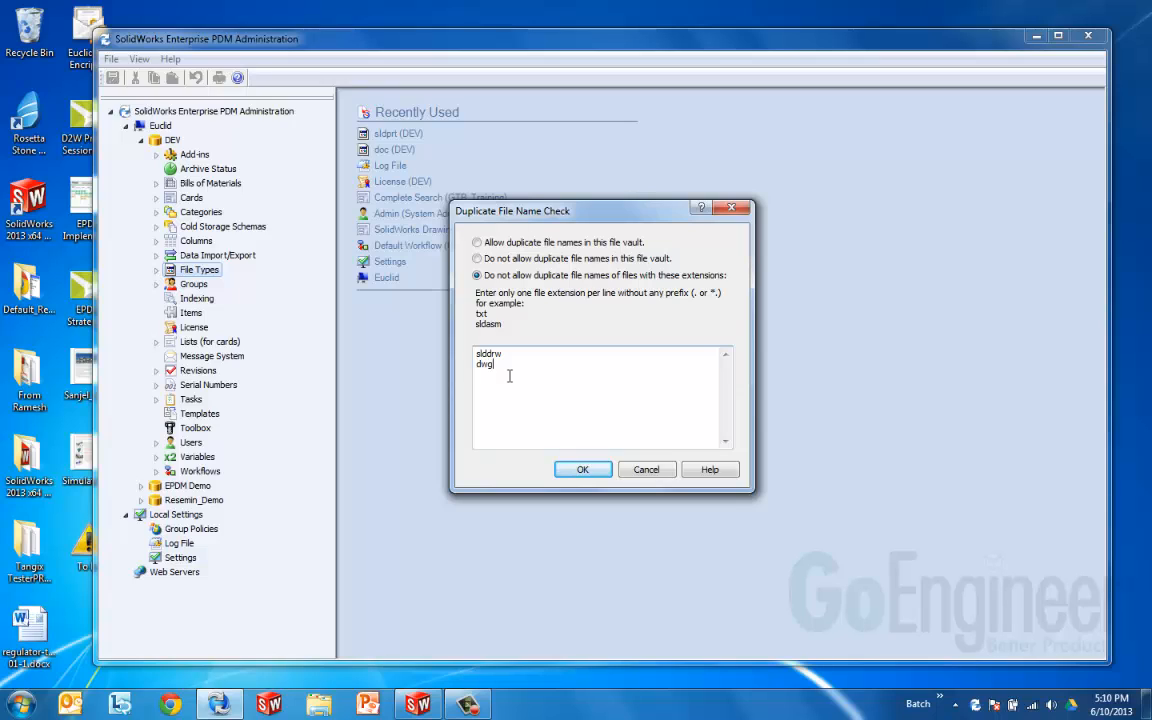